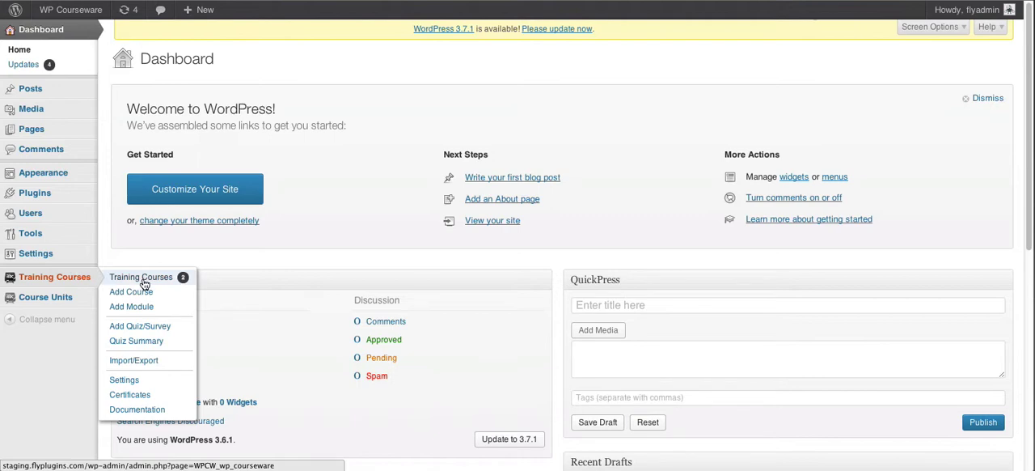
Step: Open the Edit Course settings for the Art History course from the Training Courses list
click(141, 277)
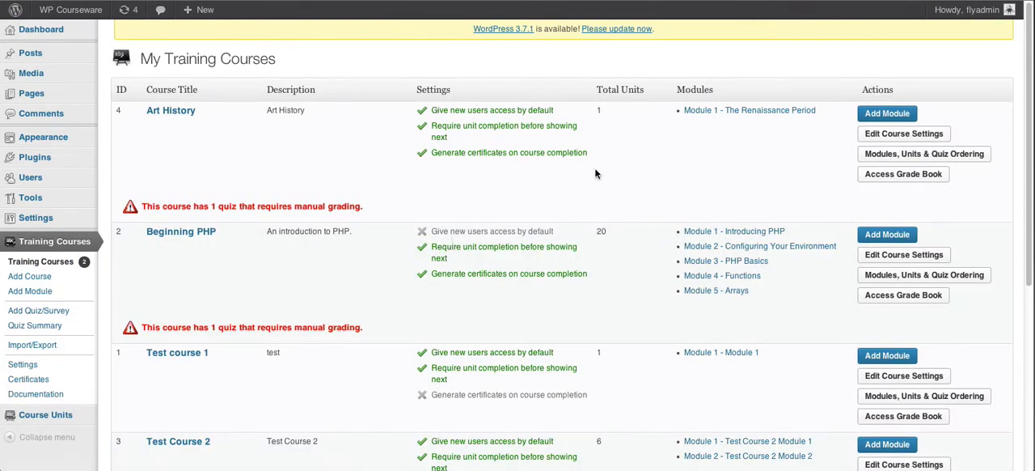
mouse_move(718, 168)
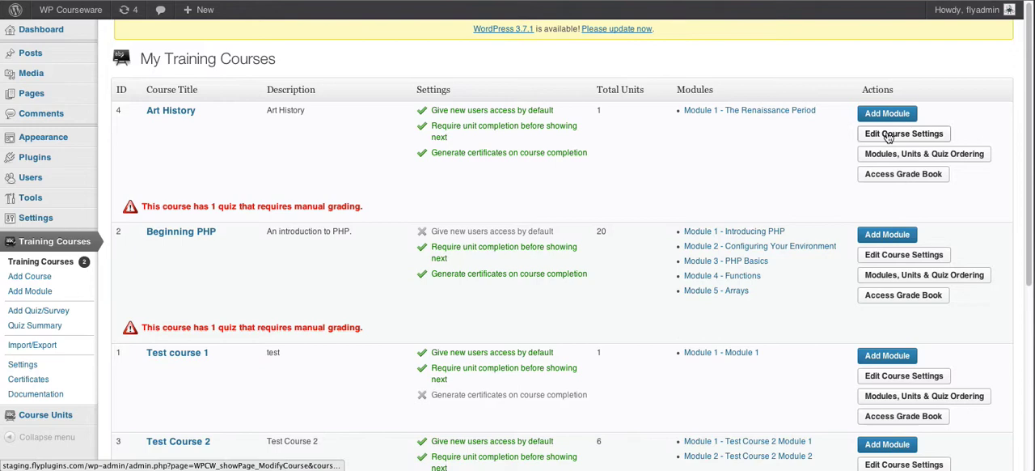
click(904, 133)
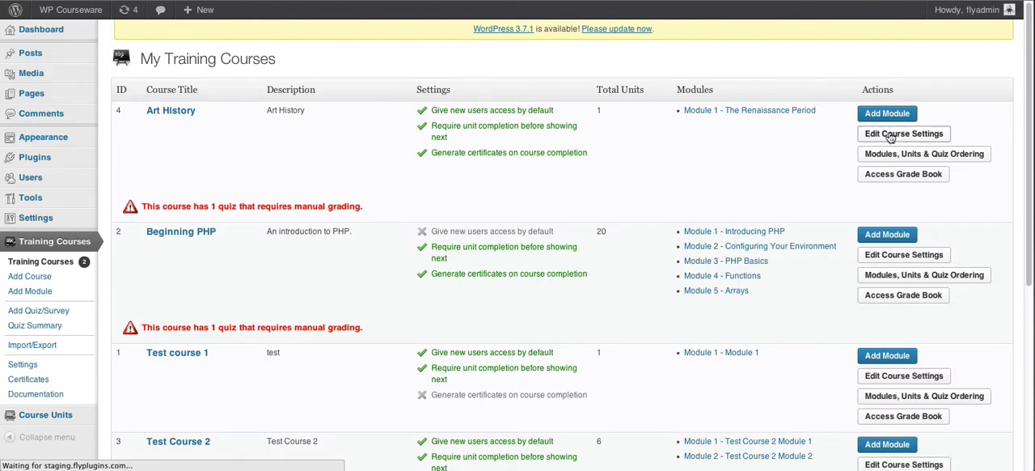
click(903, 133)
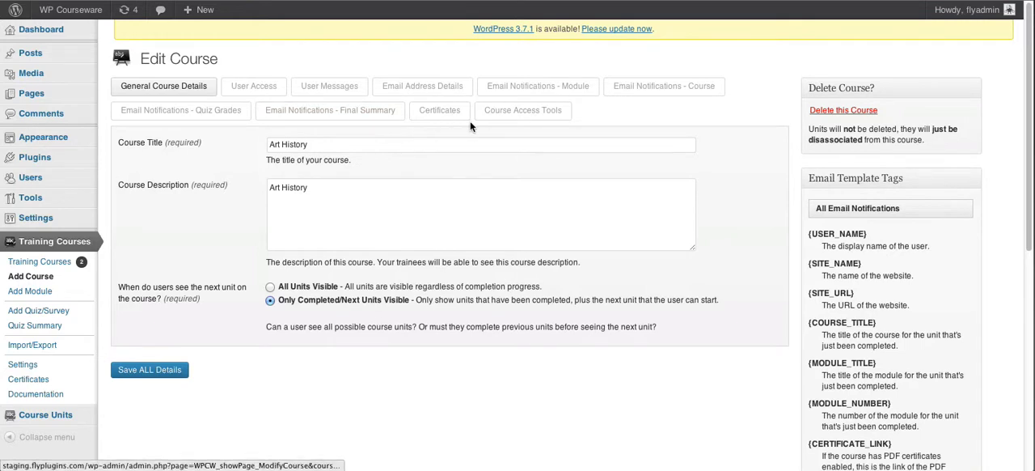
mouse_move(524, 110)
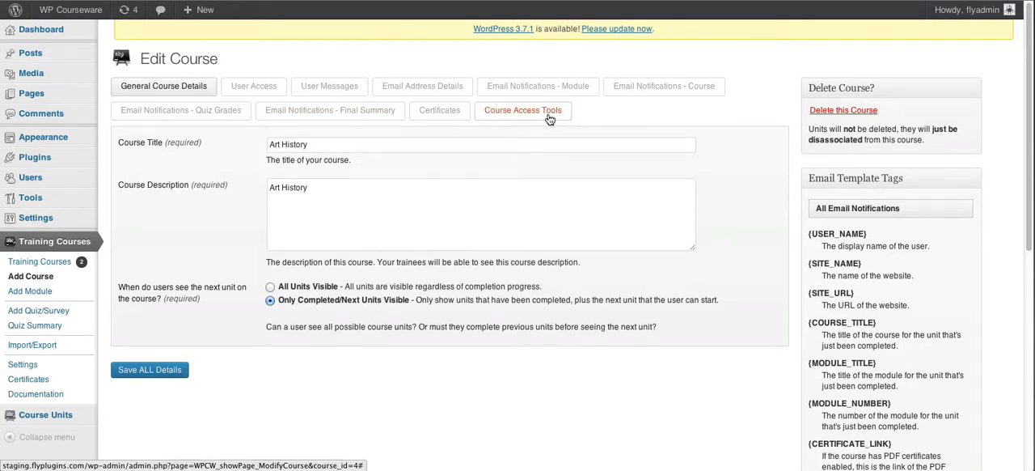
Step: Grant course access to all existing users, including Administrators, and confirm the bulk grant
click(524, 110)
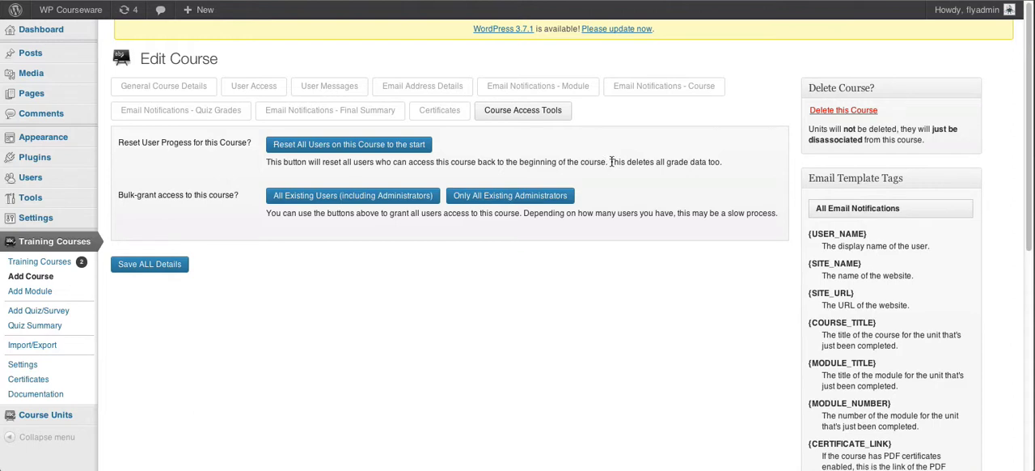
mouse_move(614, 173)
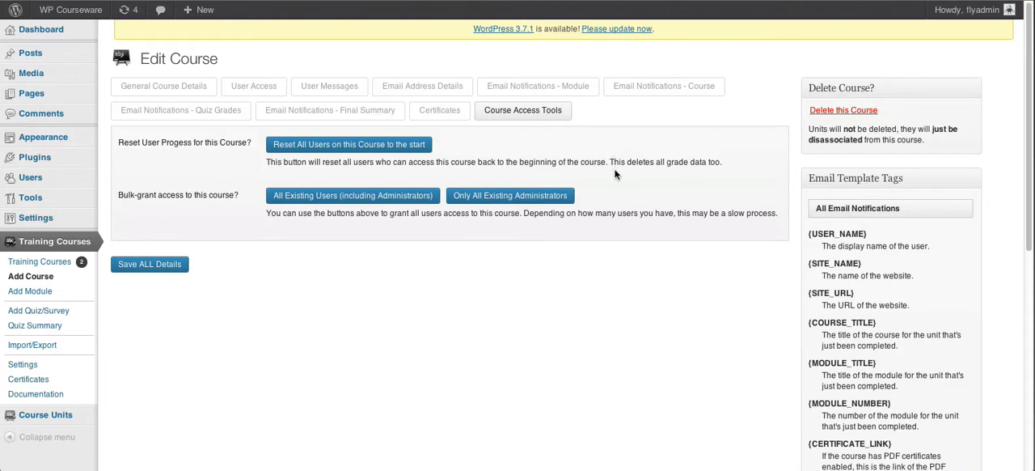
mouse_move(220, 204)
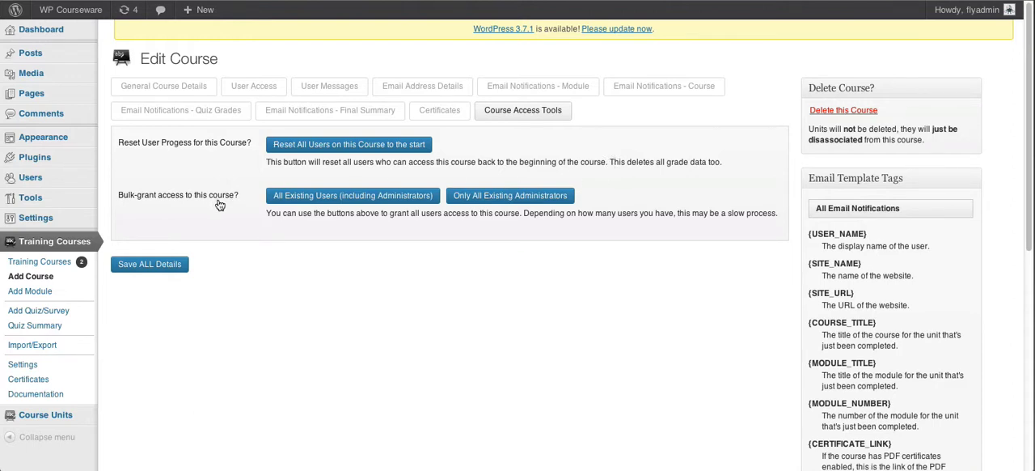
mouse_move(349, 230)
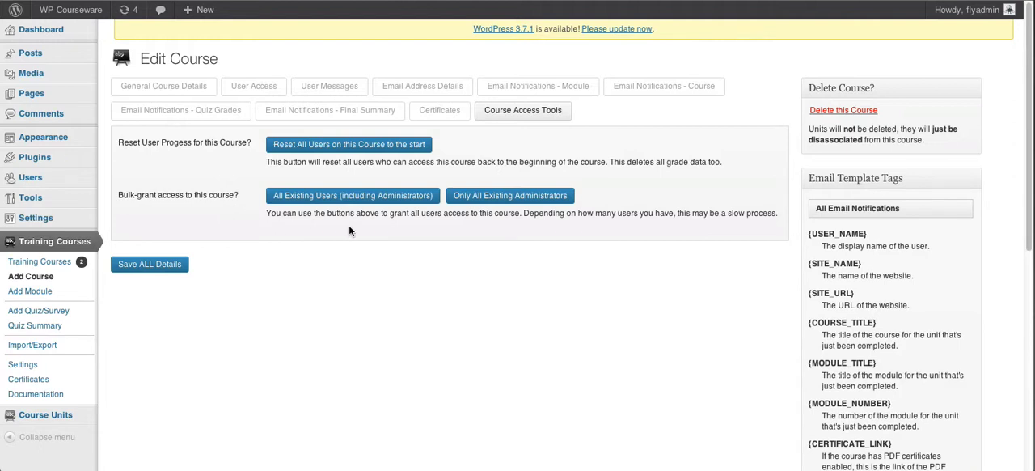
mouse_move(388, 230)
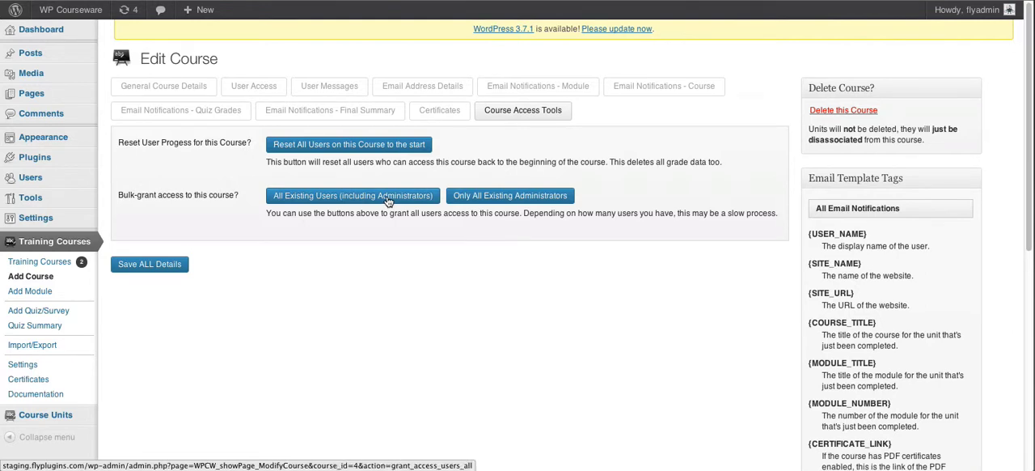
mouse_move(511, 196)
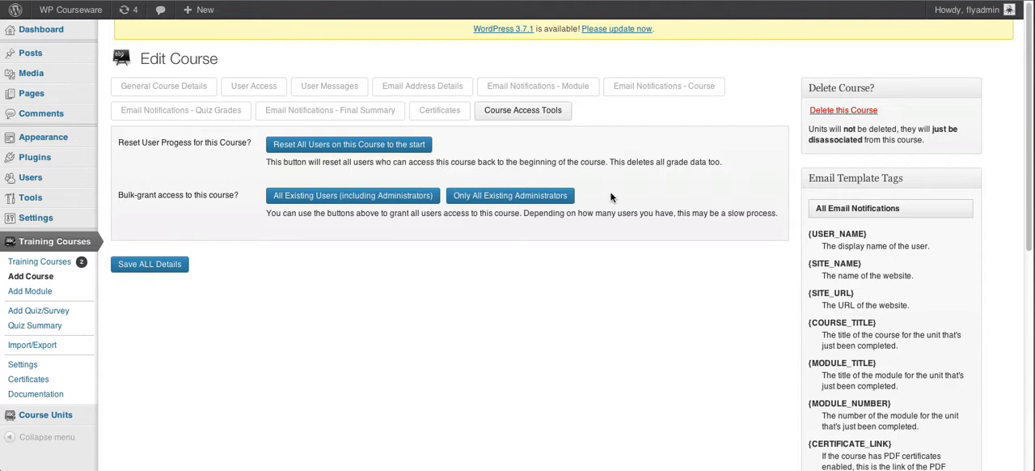
click(353, 196)
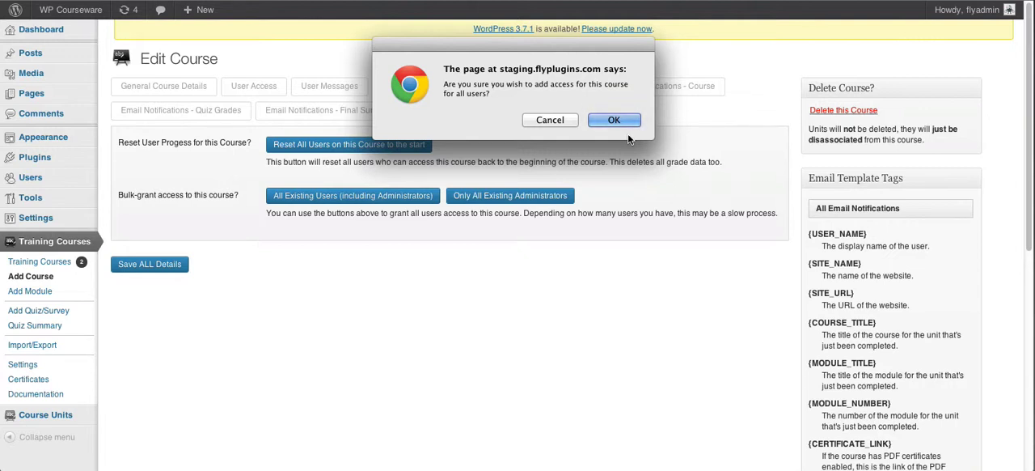
click(614, 120)
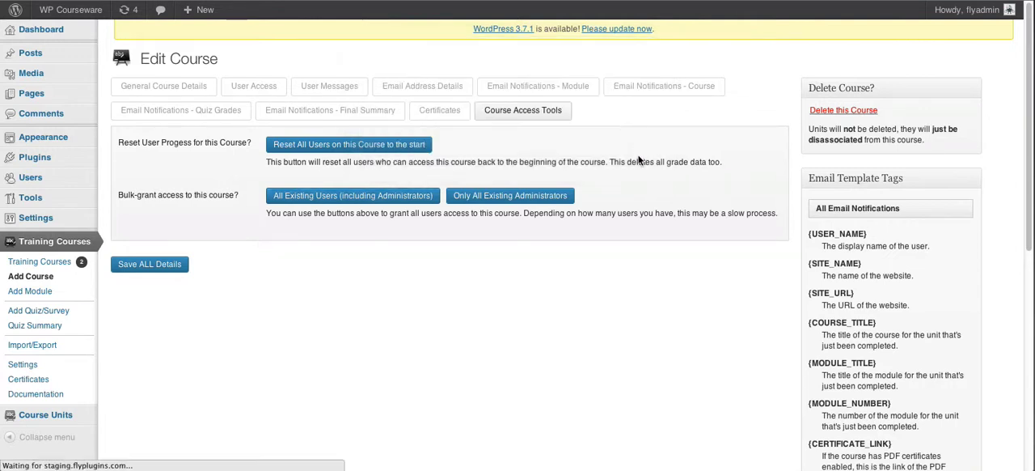
Step: Follow the bulk-grant progress log to its end and highlight 'All done.' for the 12 processed users
click(353, 196)
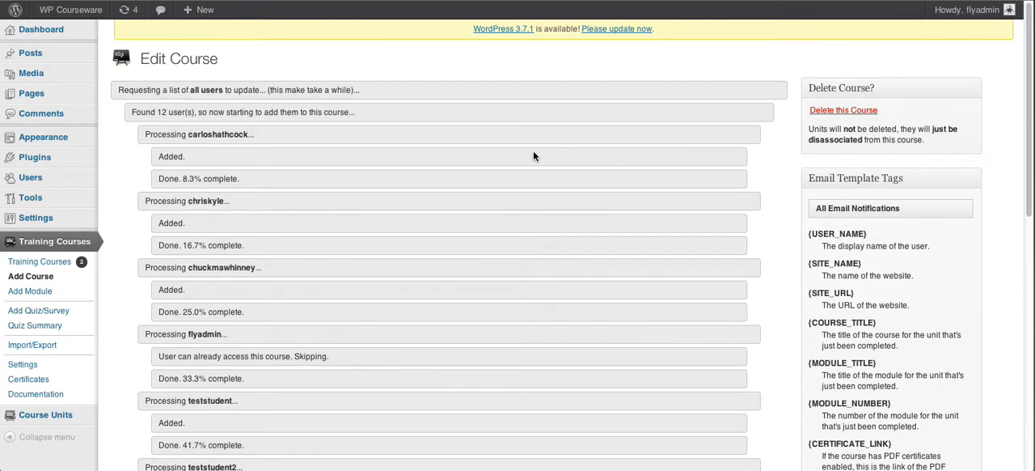
scroll(up, 3)
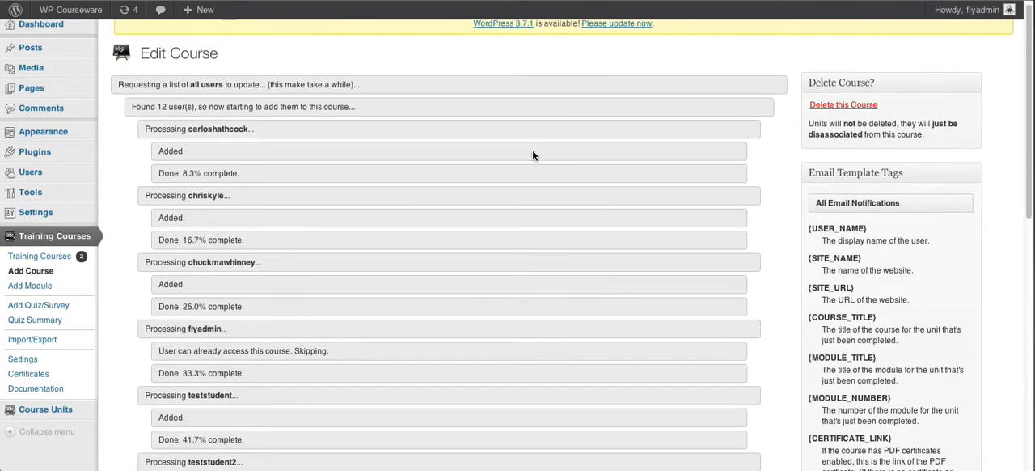
scroll(down, 3)
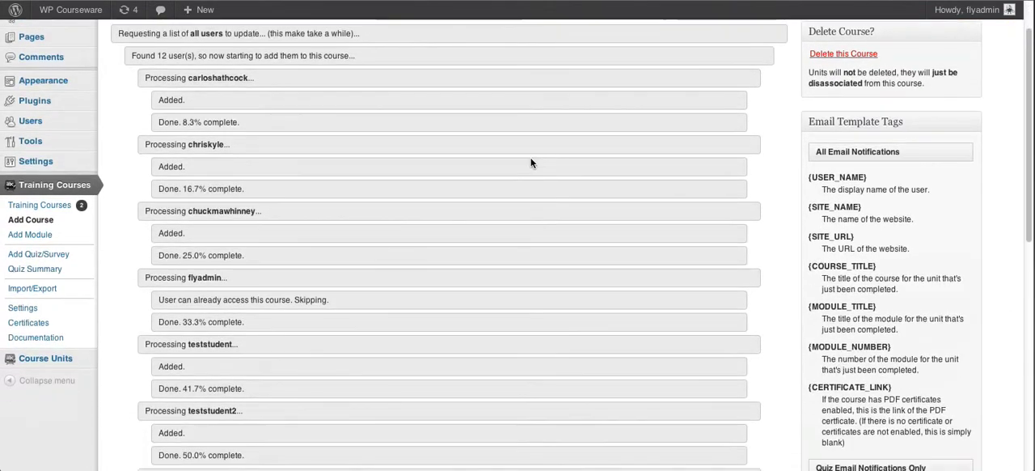
scroll(down, 3)
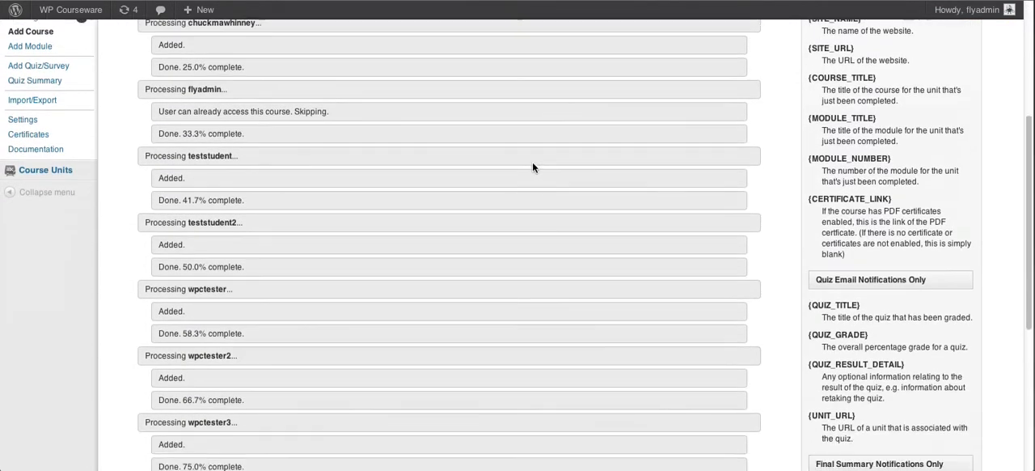
scroll(down, 3)
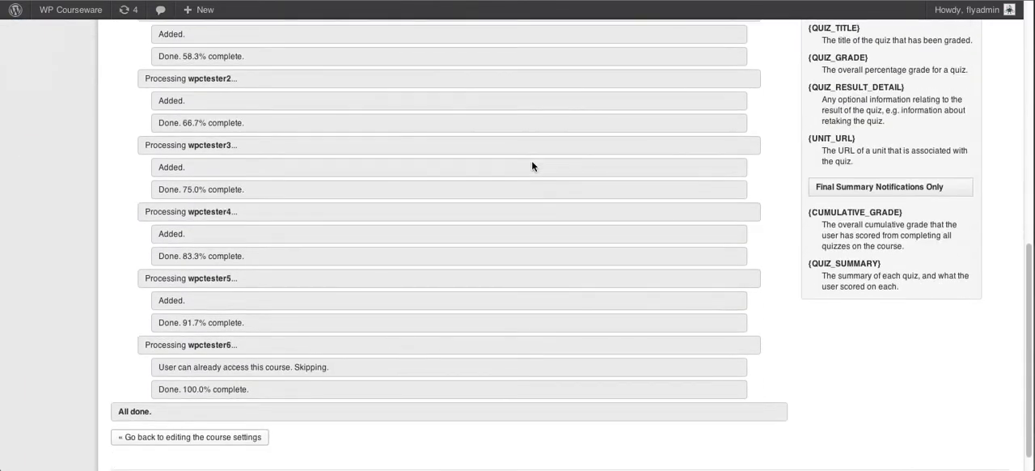
scroll(down, 3)
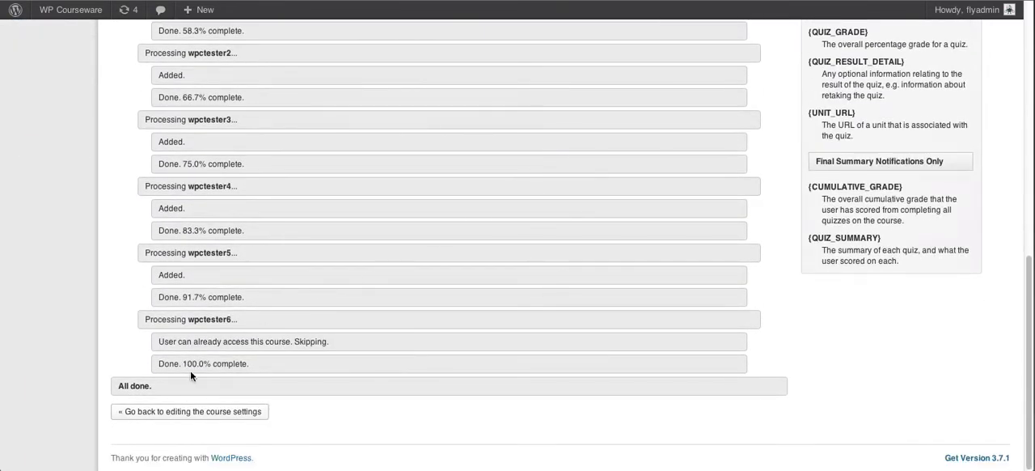
double_click(132, 385)
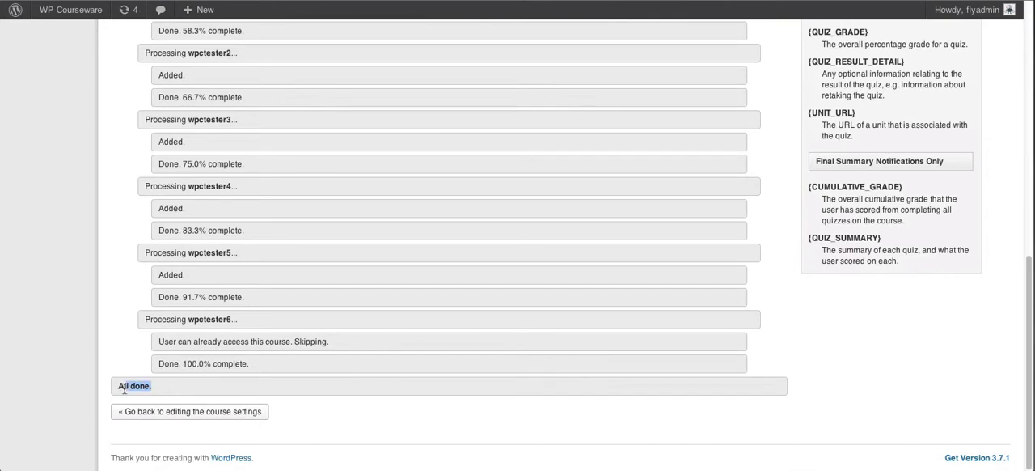
mouse_move(216, 391)
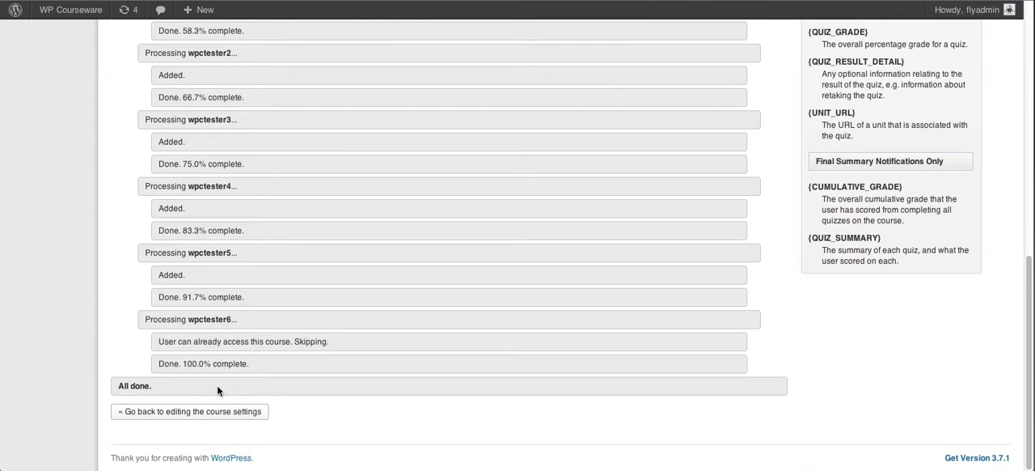
mouse_move(401, 161)
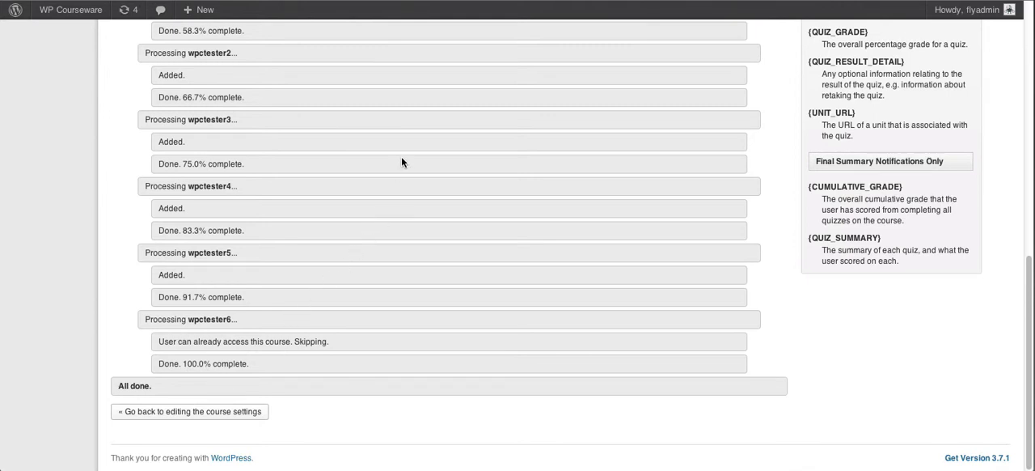
mouse_move(308, 139)
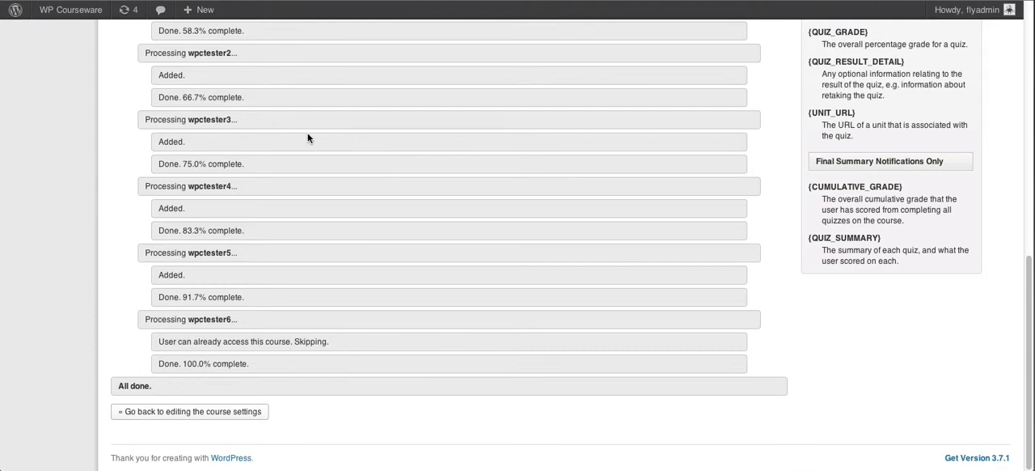
mouse_move(285, 131)
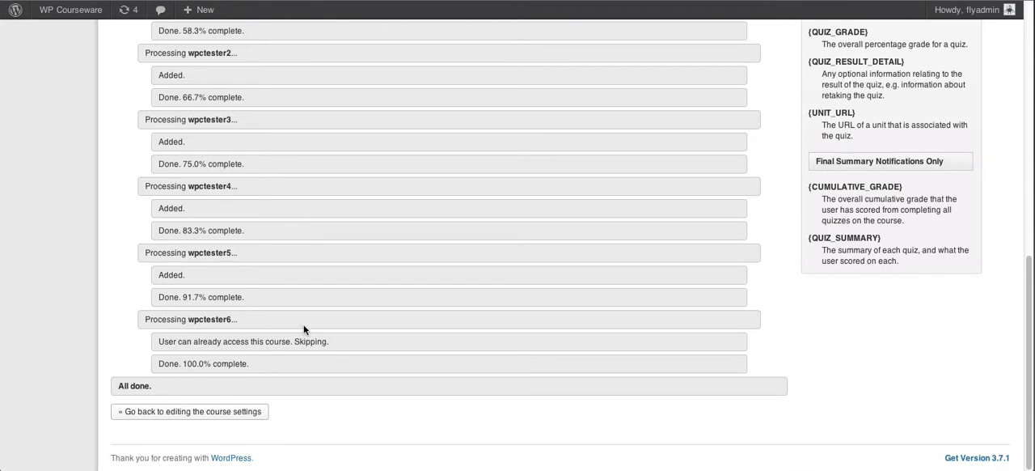
mouse_move(278, 265)
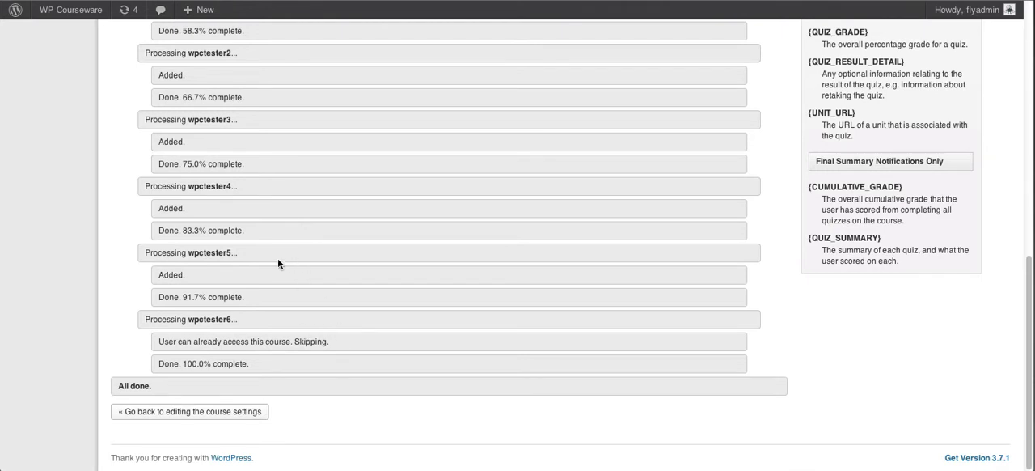
double_click(212, 252)
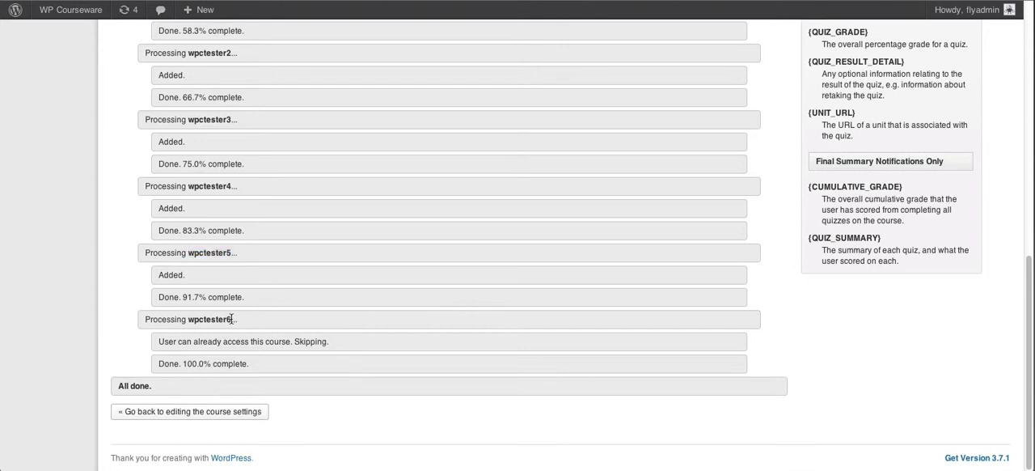
double_click(210, 319)
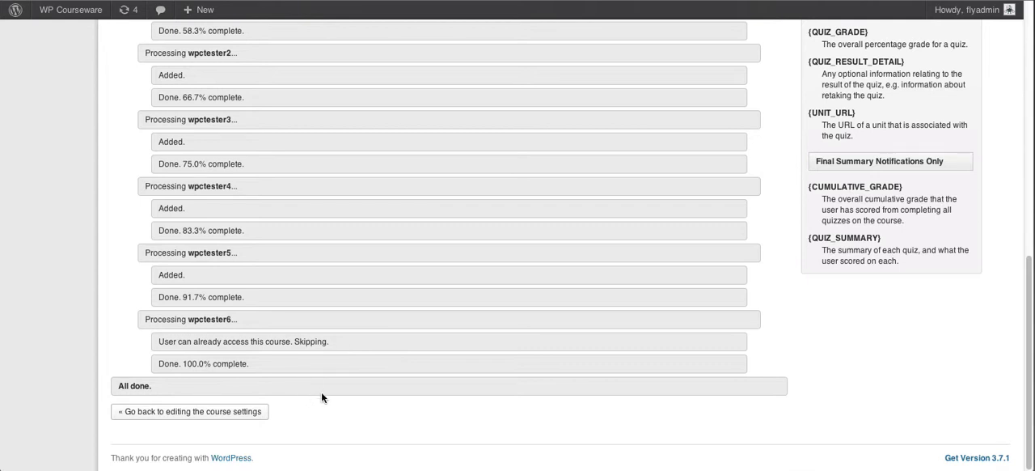
mouse_move(411, 385)
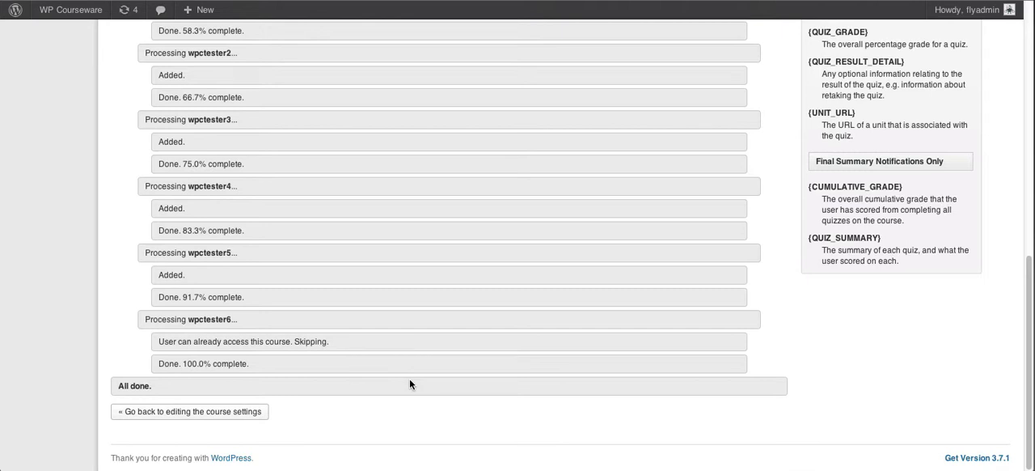
mouse_move(472, 378)
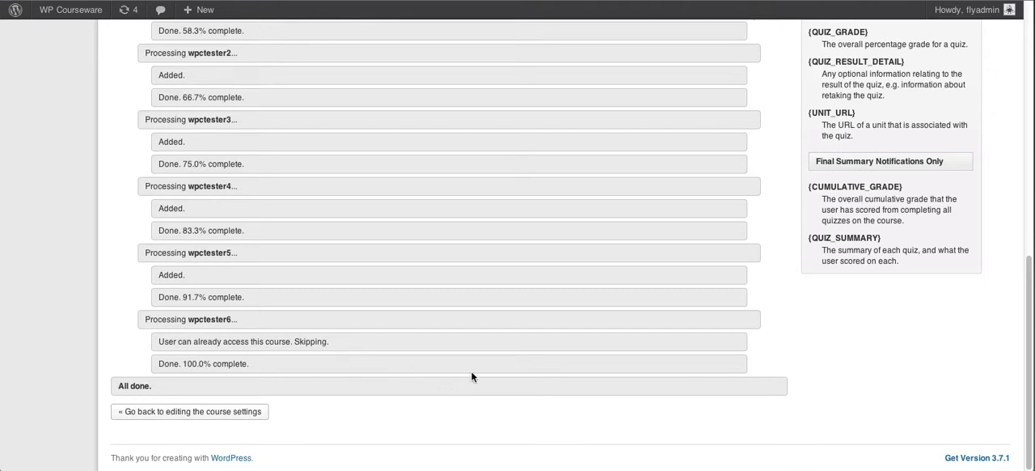